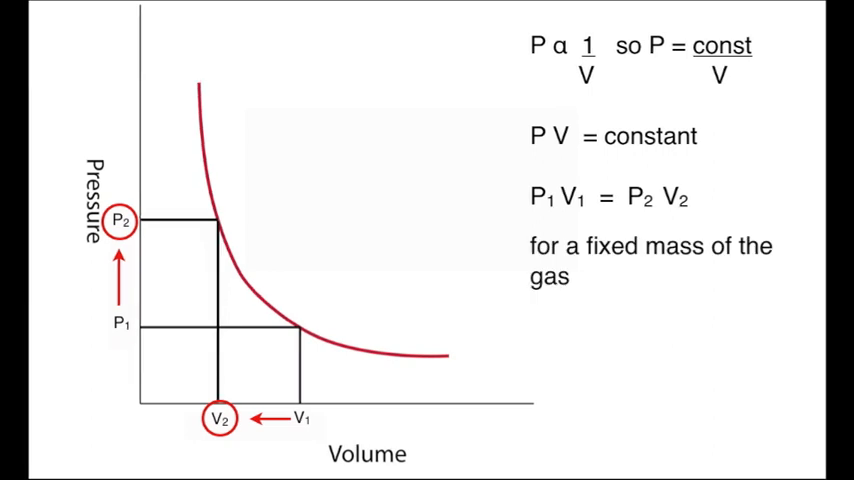
text(at a fixed temperature)
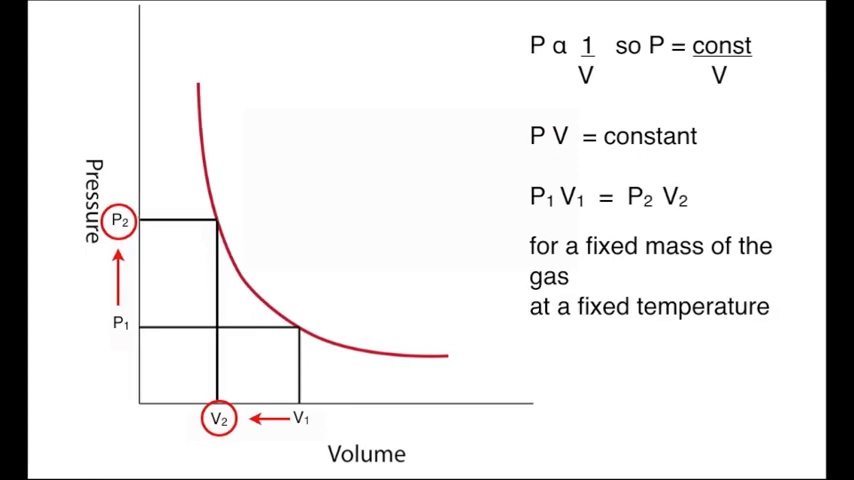